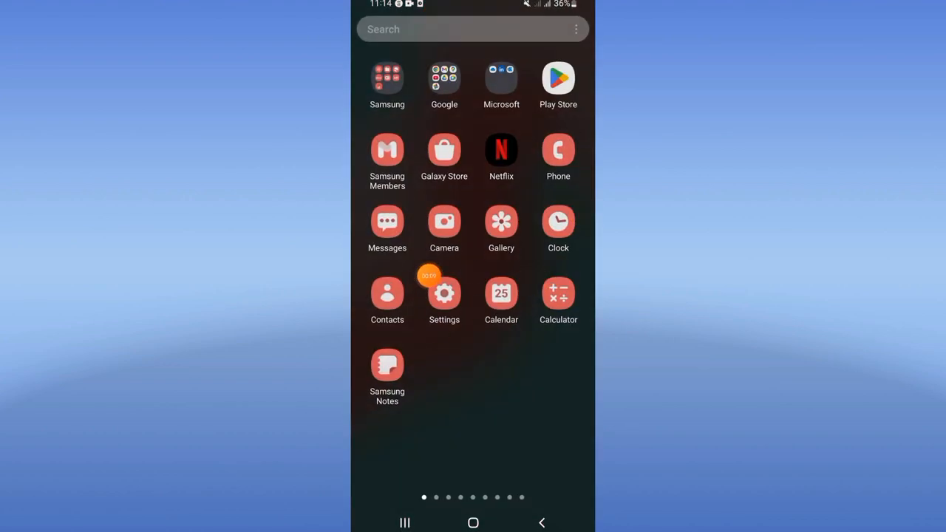
Reach Temu's app info page via Settings > Apps, searching 'temu'.
{"action": "left_click", "coordinate": [444, 292]}
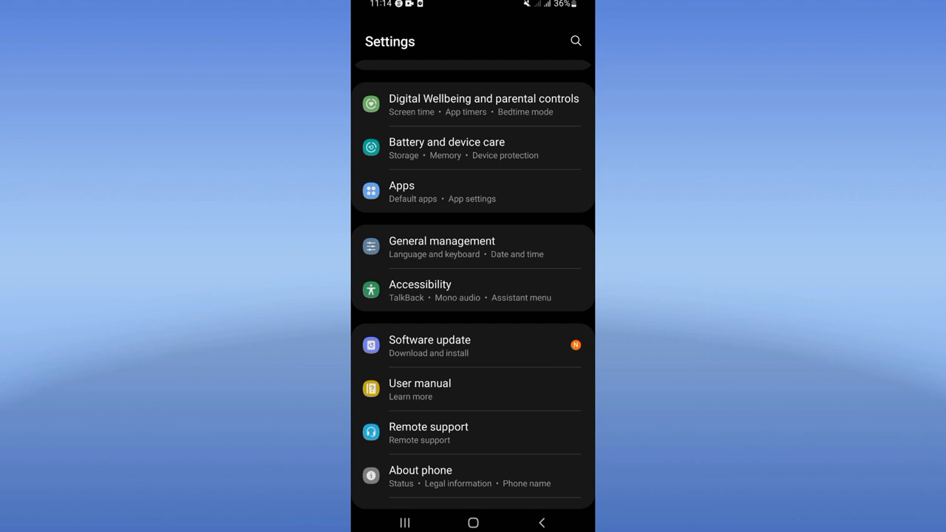
{"action": "left_click", "coordinate": [402, 187]}
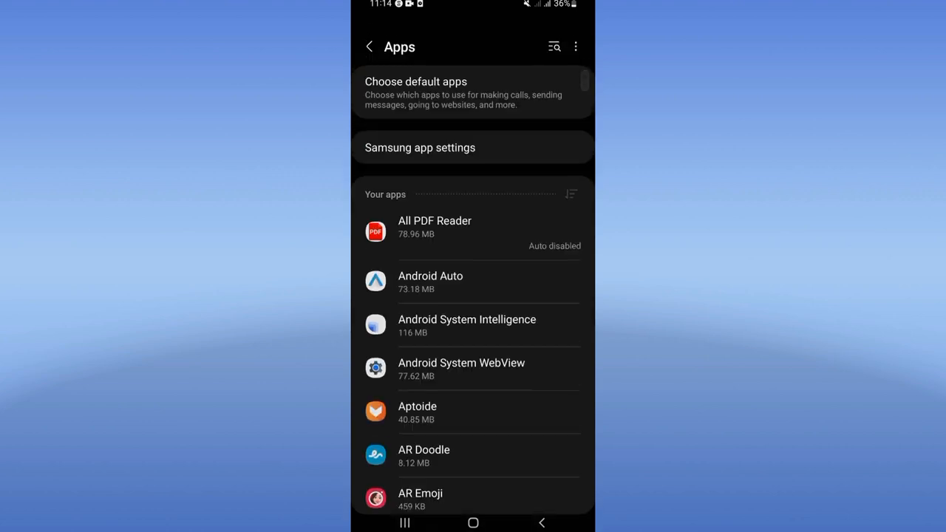
{"action": "type", "text": "t"}
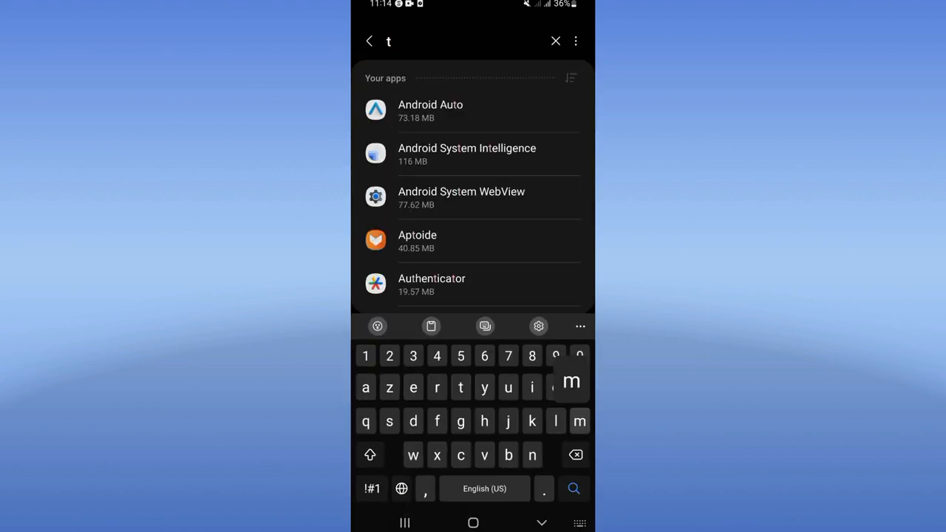
{"action": "type", "text": "emu"}
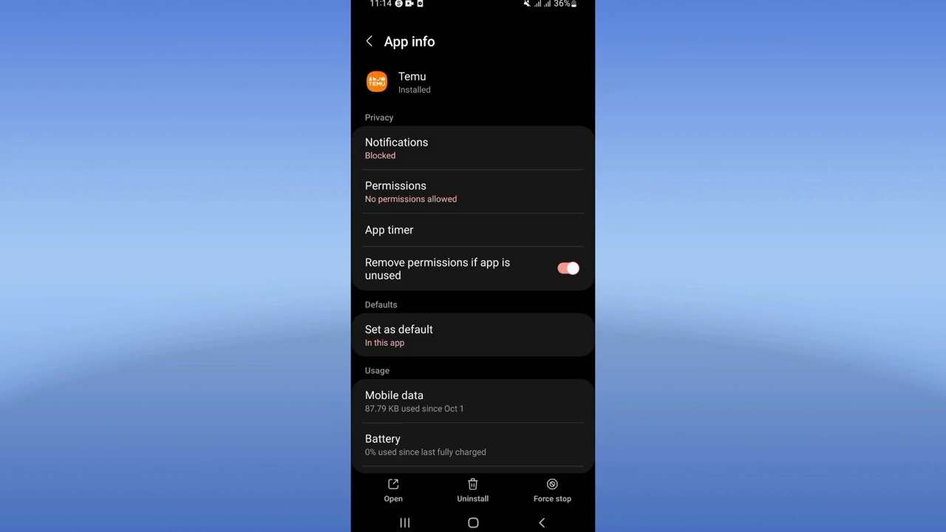
Clear Temu's cache from Storage, force stop the app, and go to the home screen.
{"action": "scroll", "scroll_direction": "down", "scroll_amount": 3}
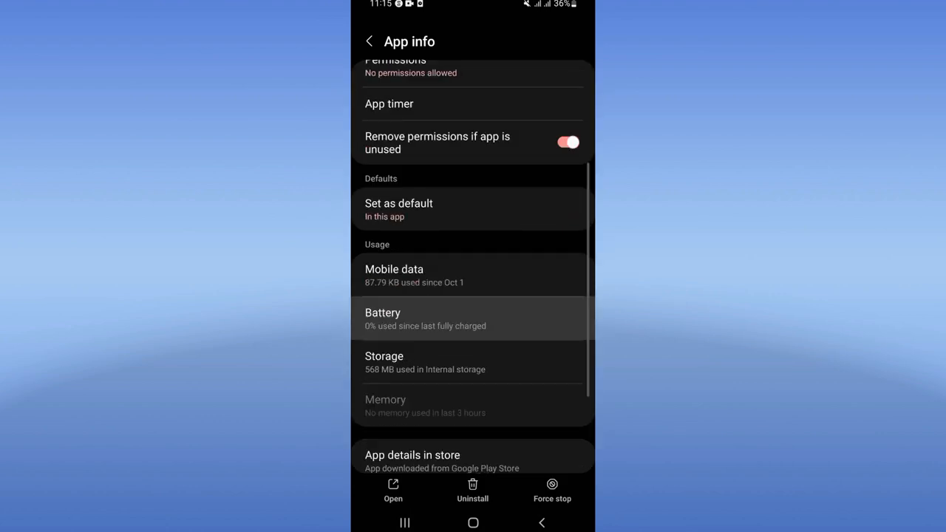
{"action": "left_click", "coordinate": [385, 362]}
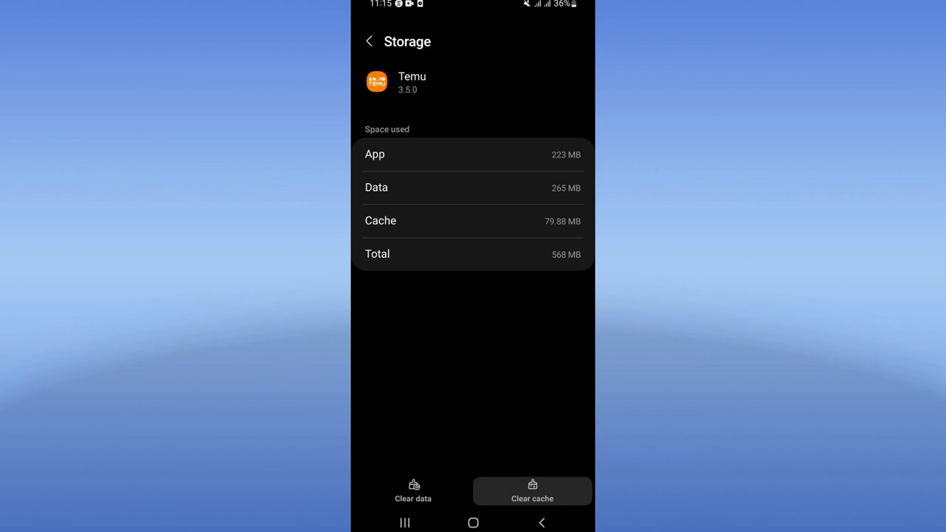
{"action": "left_click", "coordinate": [369, 42]}
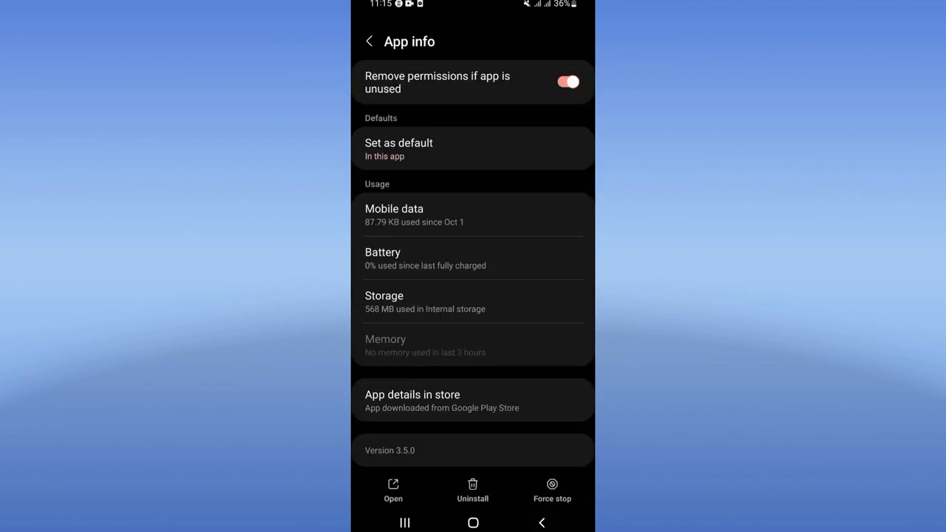
{"action": "left_click", "coordinate": [553, 491]}
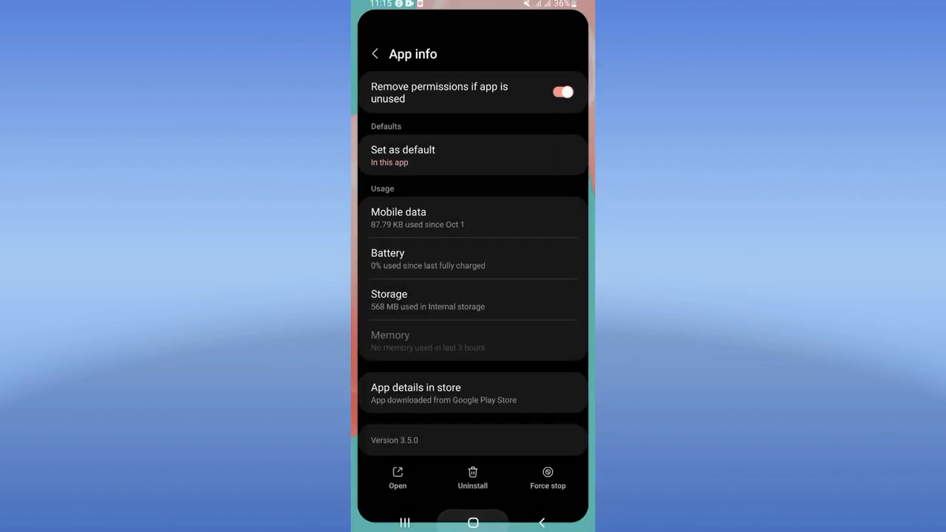
{"action": "left_click", "coordinate": [473, 524]}
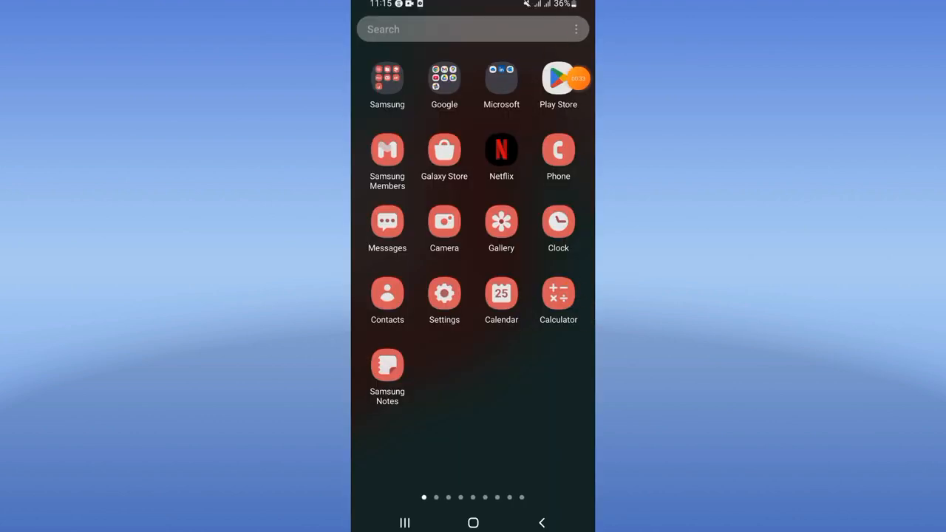